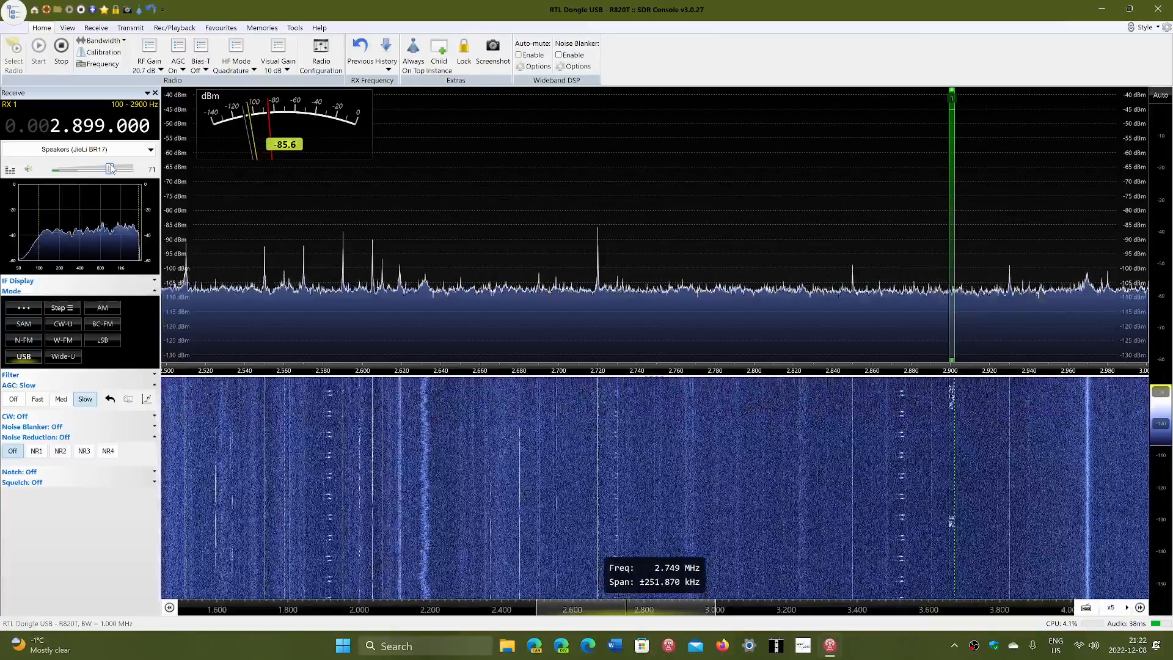
Step: Adjust the listening volume down and up several times, leaving it at 80
{"action": "left_click_drag", "start_coordinate": [110, 169], "coordinate": [79, 169]}
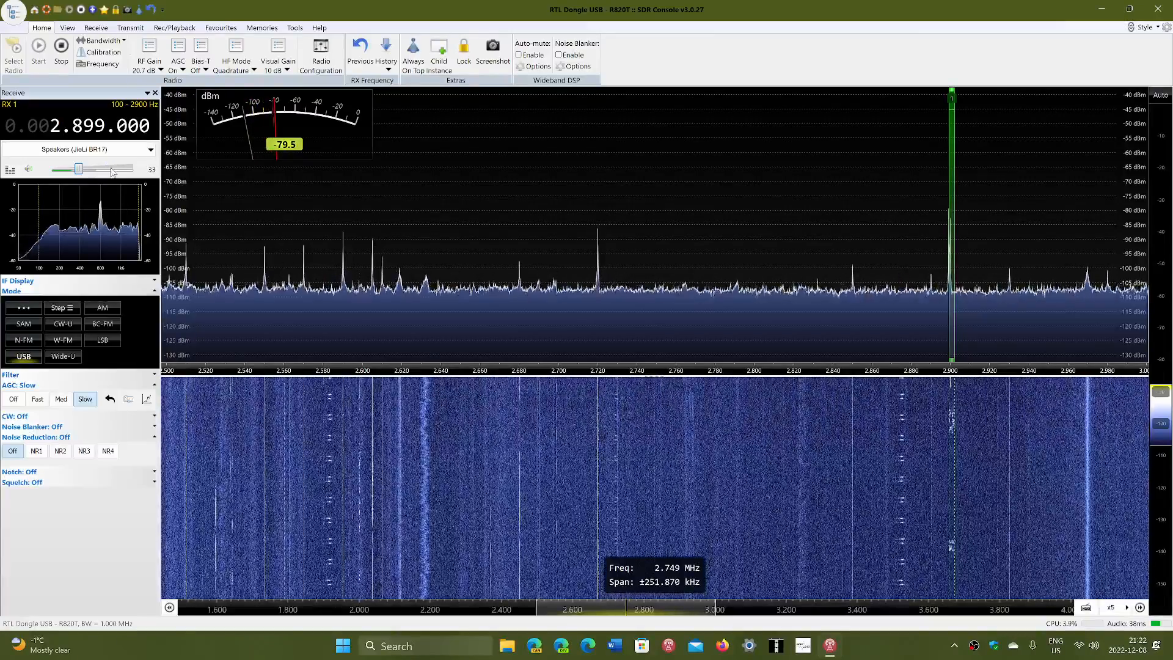
{"action": "left_click_drag", "start_coordinate": [79, 169], "coordinate": [111, 169]}
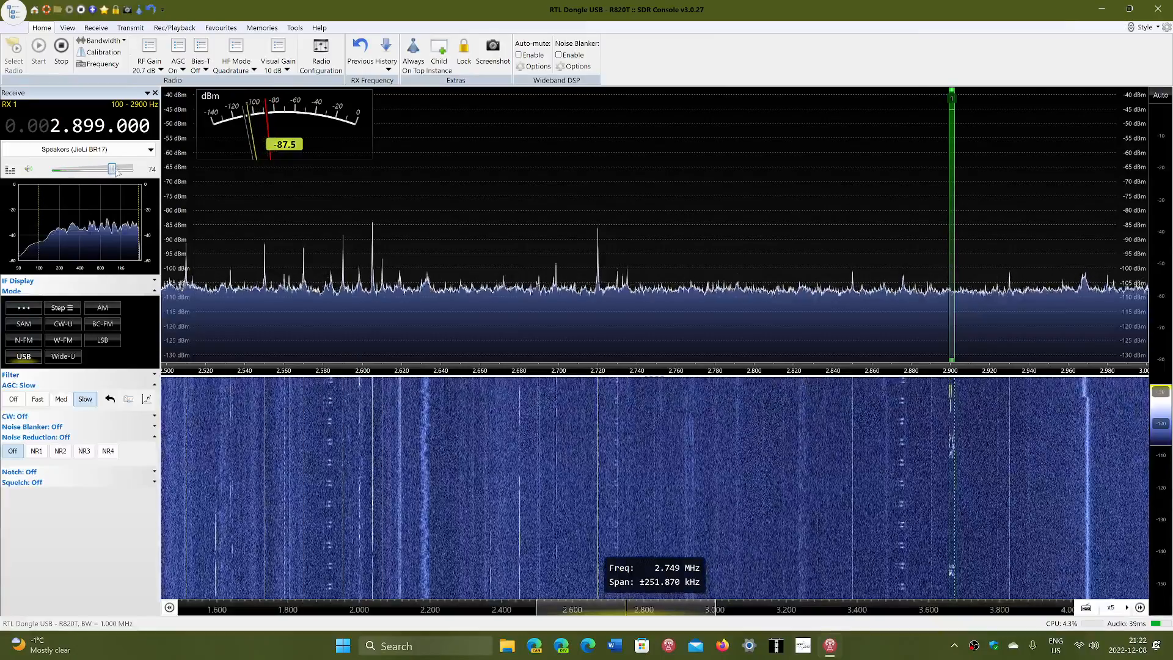
{"action": "left_click_drag", "start_coordinate": [111, 169], "coordinate": [118, 169]}
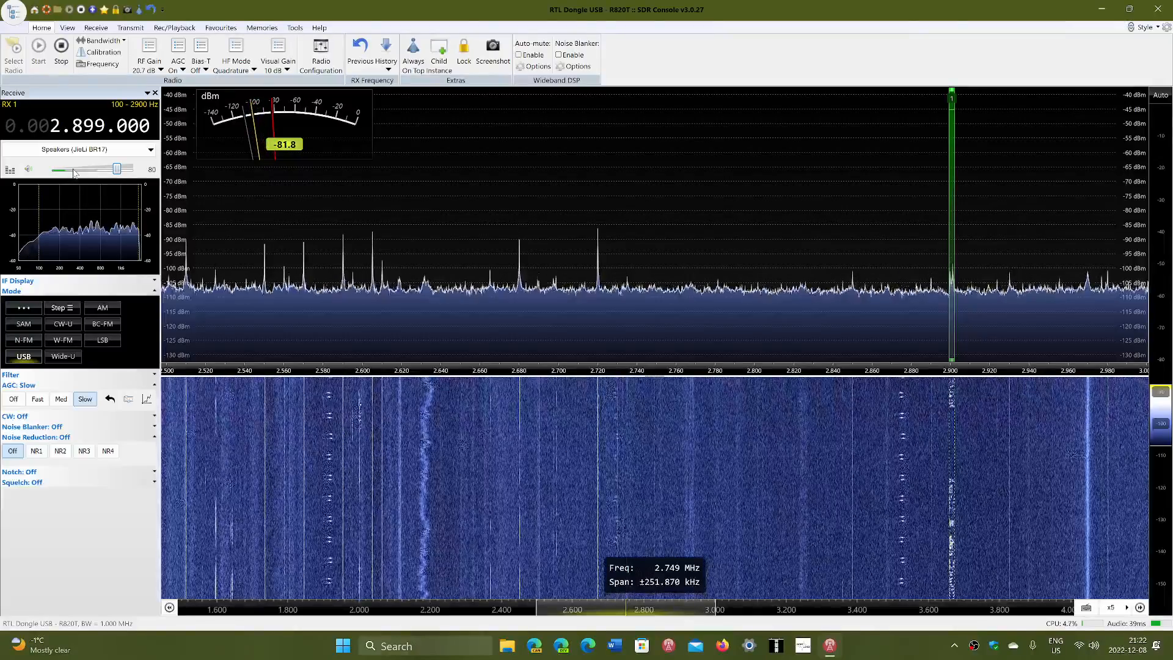
{"action": "left_click_drag", "start_coordinate": [116, 169], "coordinate": [73, 168]}
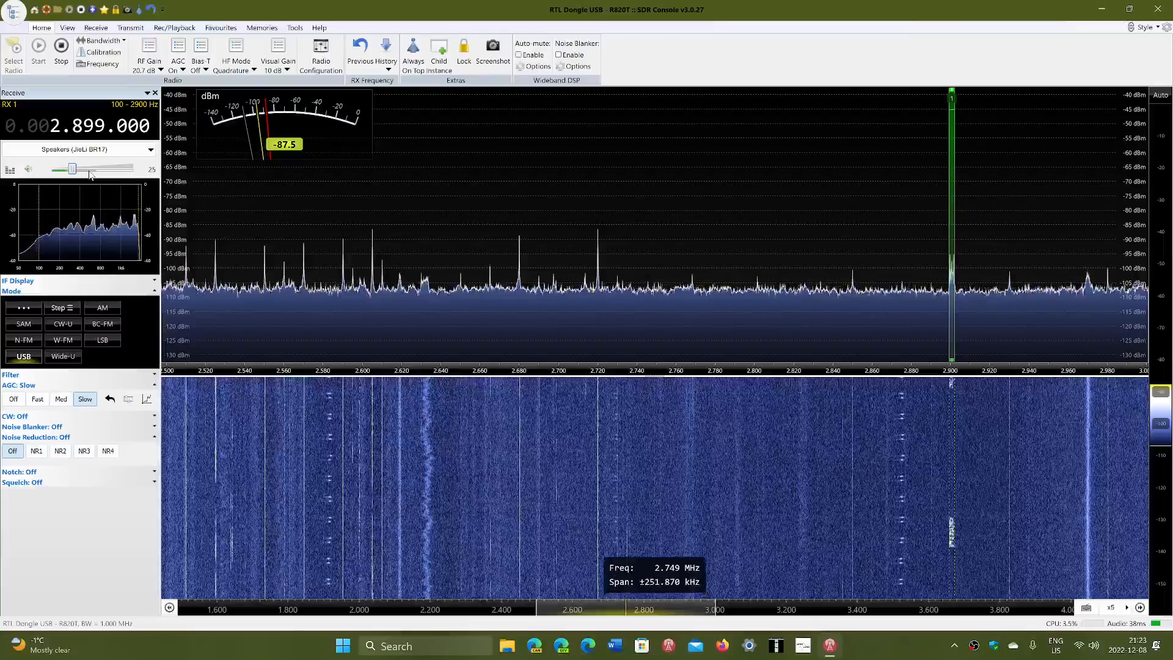
{"action": "left_click_drag", "start_coordinate": [73, 168], "coordinate": [87, 168]}
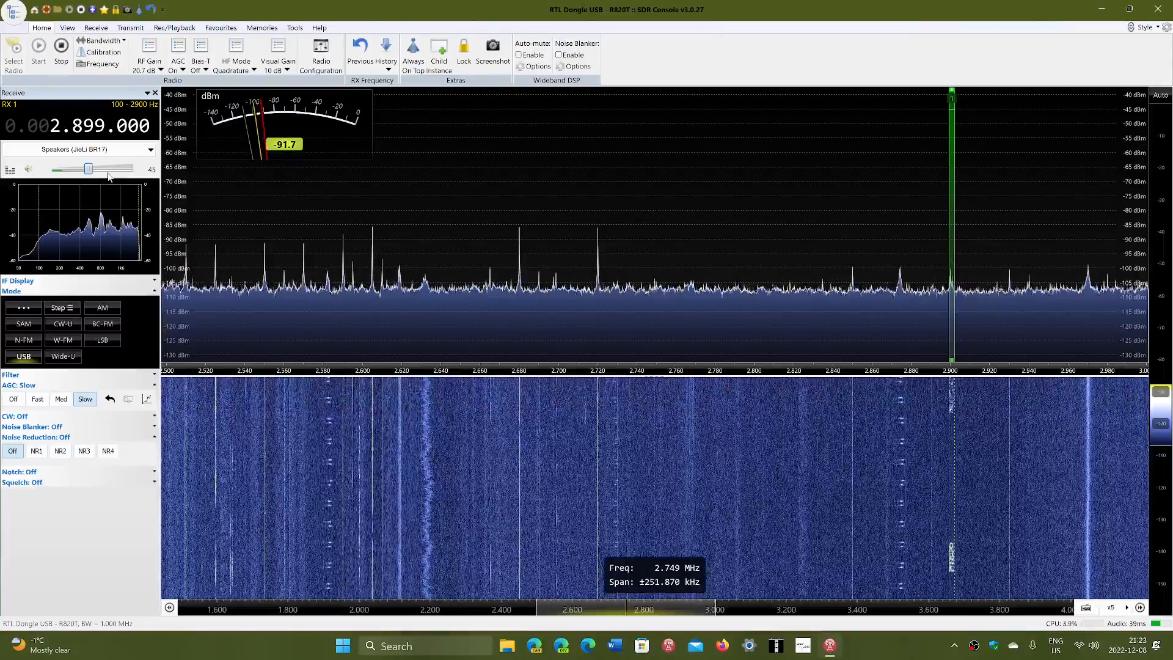
{"action": "left_click_drag", "start_coordinate": [88, 169], "coordinate": [116, 169]}
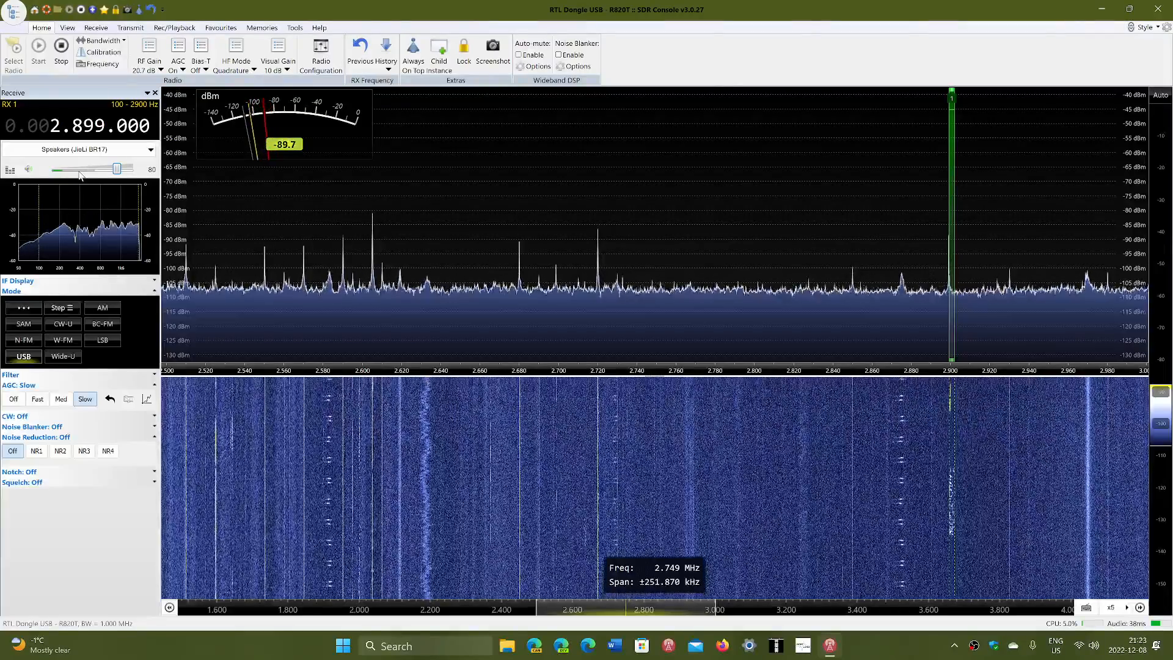
Step: Lower and raise the listening volume repeatedly, finishing lower at about 66
{"action": "left_click_drag", "start_coordinate": [116, 169], "coordinate": [77, 169]}
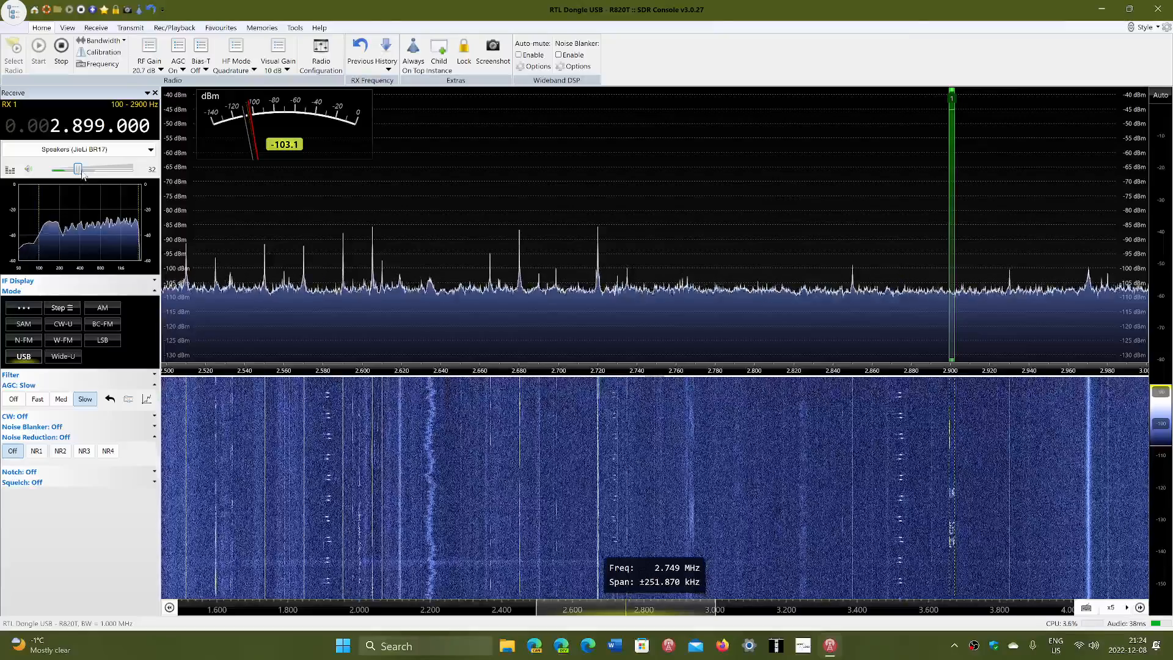
{"action": "left_click_drag", "start_coordinate": [77, 169], "coordinate": [114, 170]}
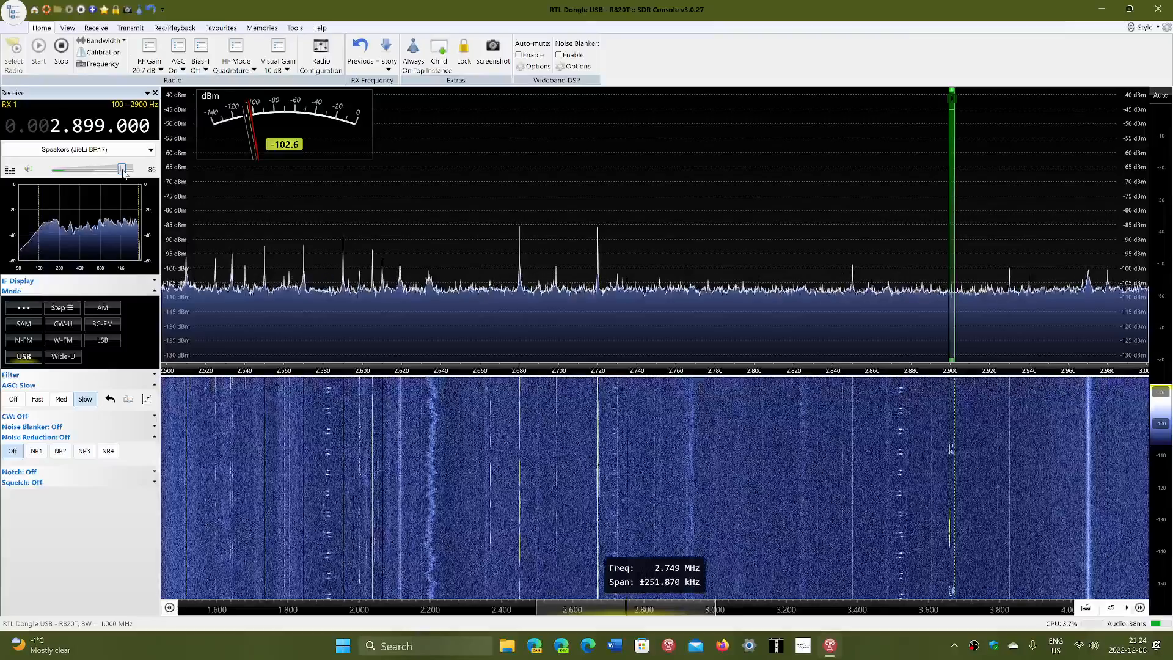
{"action": "left_click_drag", "start_coordinate": [123, 170], "coordinate": [87, 170]}
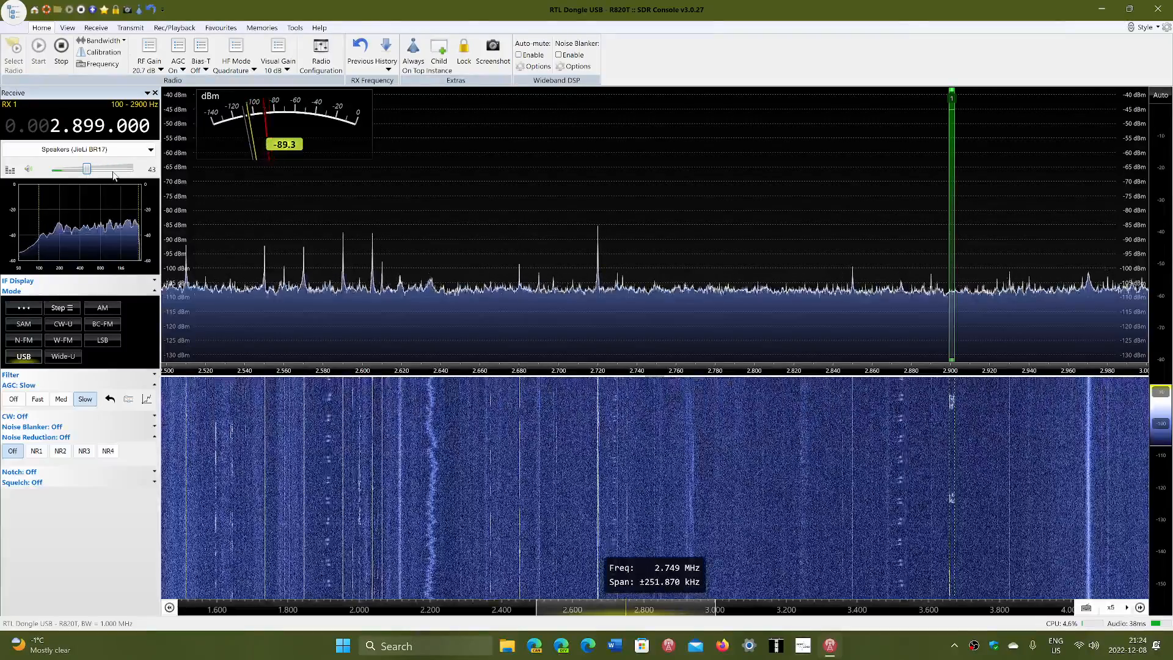
{"action": "left_click_drag", "start_coordinate": [86, 169], "coordinate": [111, 169]}
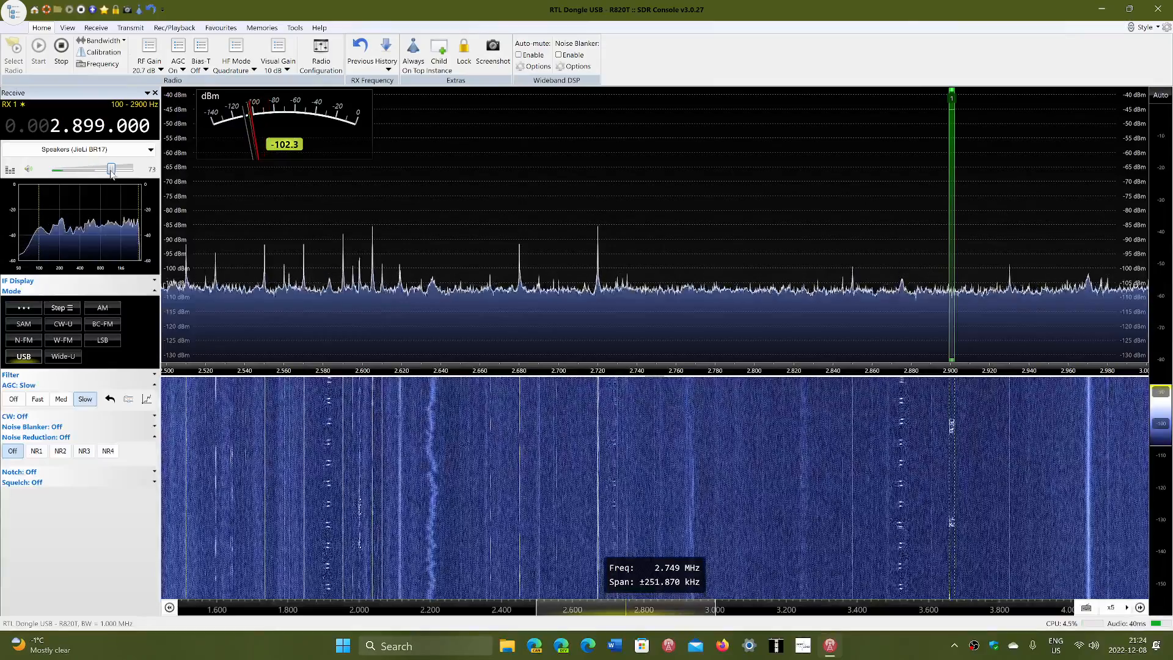
{"action": "left_click_drag", "start_coordinate": [112, 169], "coordinate": [107, 169]}
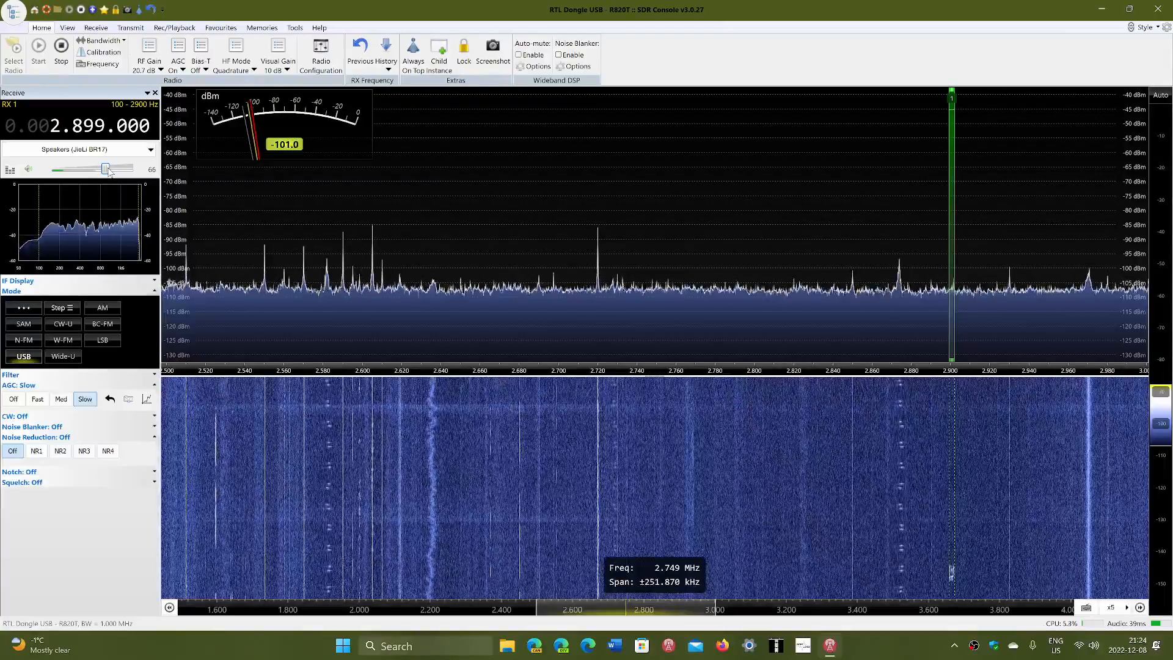
{"action": "left_click_drag", "start_coordinate": [106, 168], "coordinate": [77, 169]}
{"action": "type", "text": "5.6"}
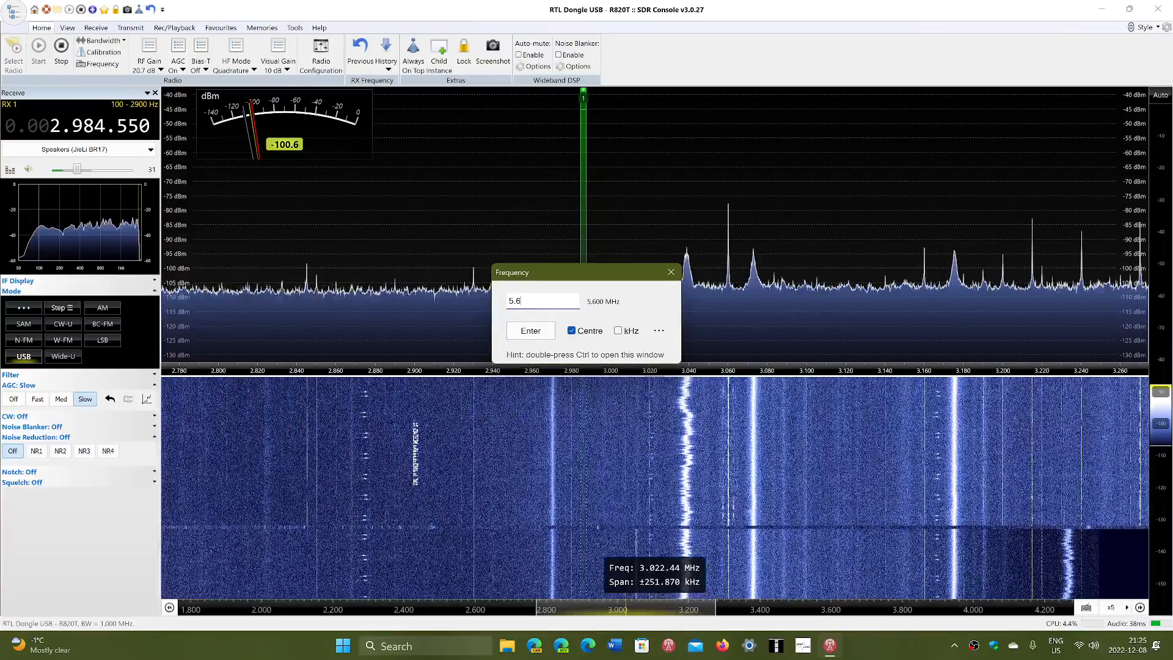
Step: Confirm tuning to 5.6 MHz in the Frequency window
{"action": "left_click", "coordinate": [530, 330]}
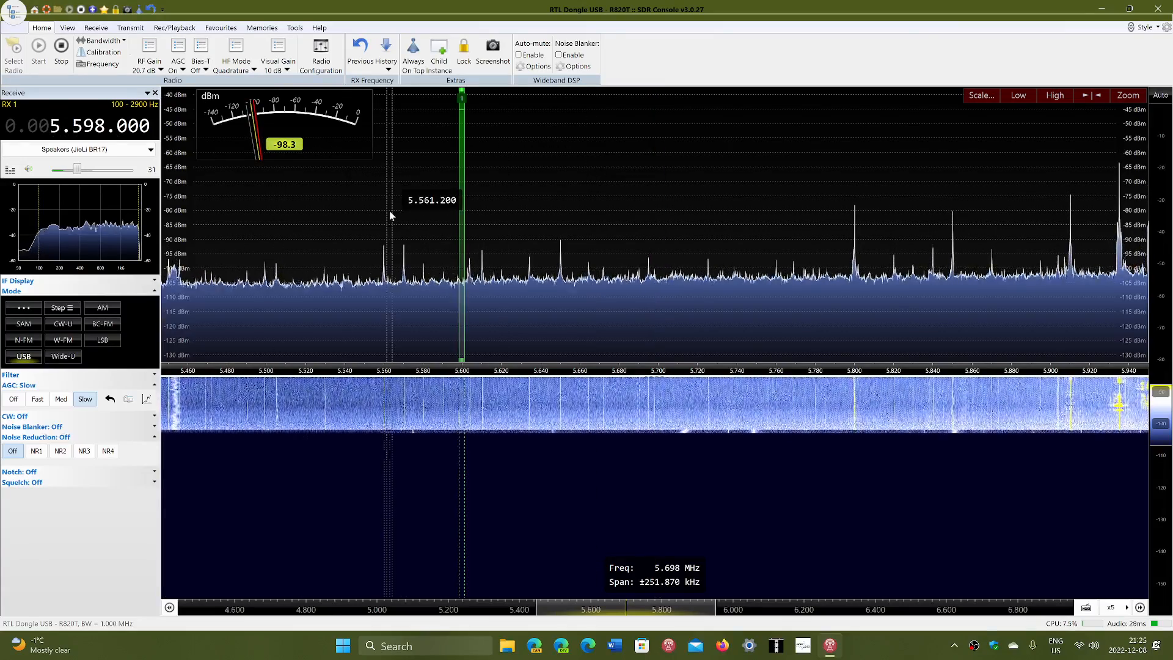
Step: Auto-adjust the waterfall brightness levels and turn the listening volume down slightly
{"action": "left_click", "coordinate": [1161, 96]}
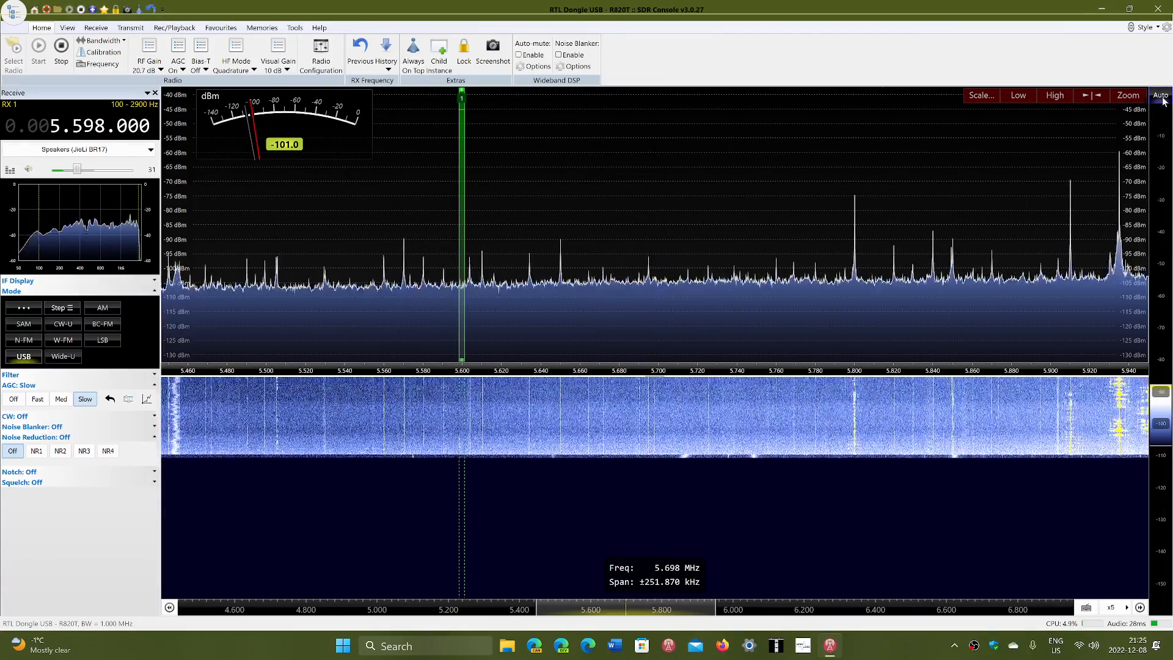
{"action": "mouse_move", "coordinate": [590, 212]}
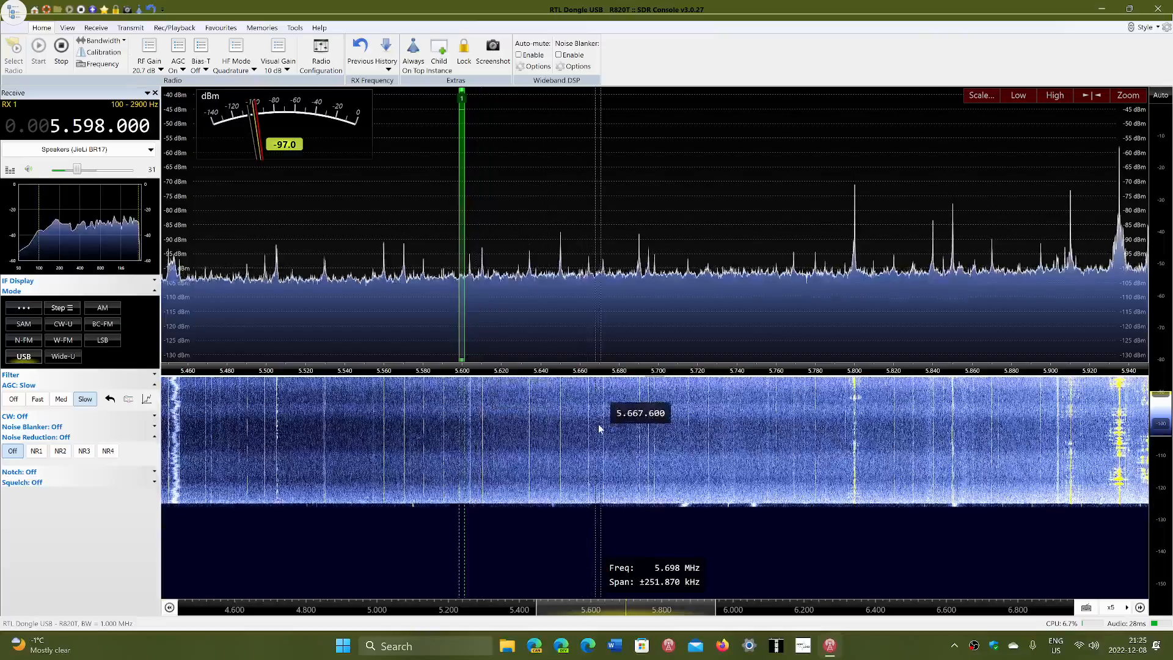
{"action": "mouse_move", "coordinate": [313, 451]}
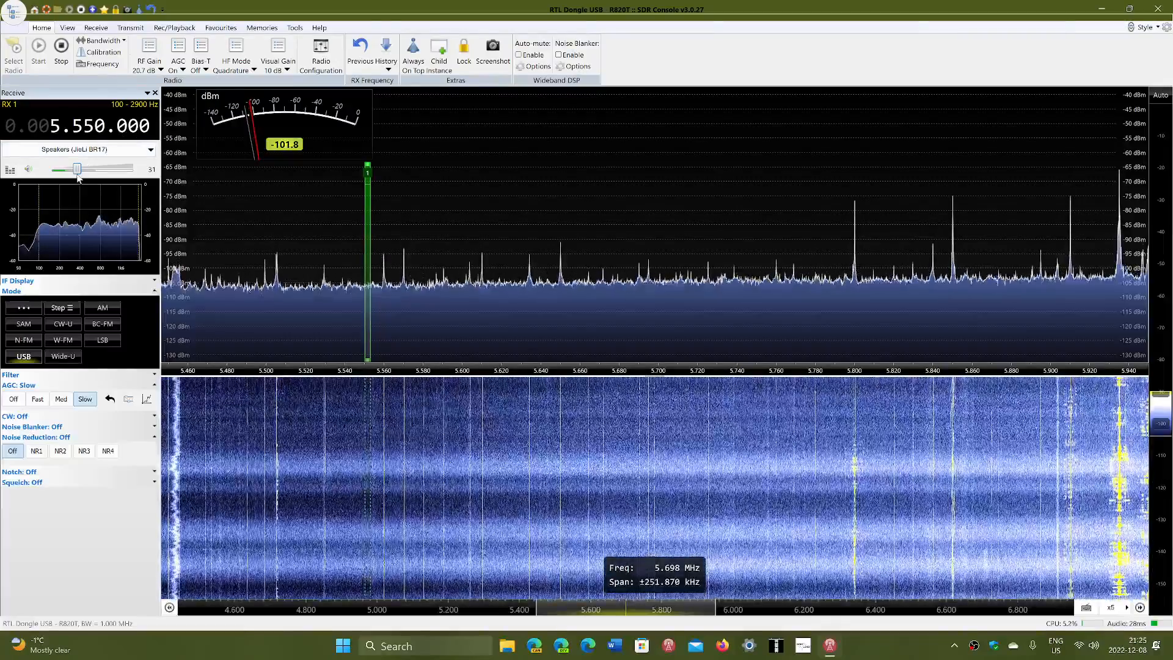
{"action": "left_click_drag", "start_coordinate": [77, 169], "coordinate": [68, 168]}
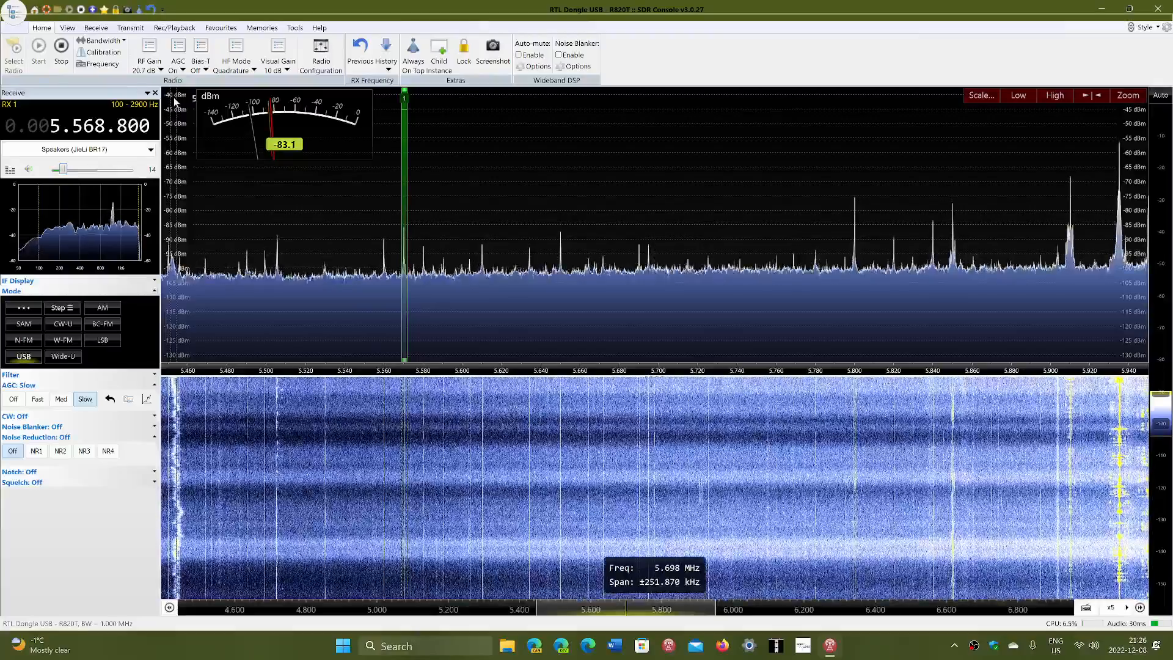
{"action": "mouse_move", "coordinate": [177, 53]}
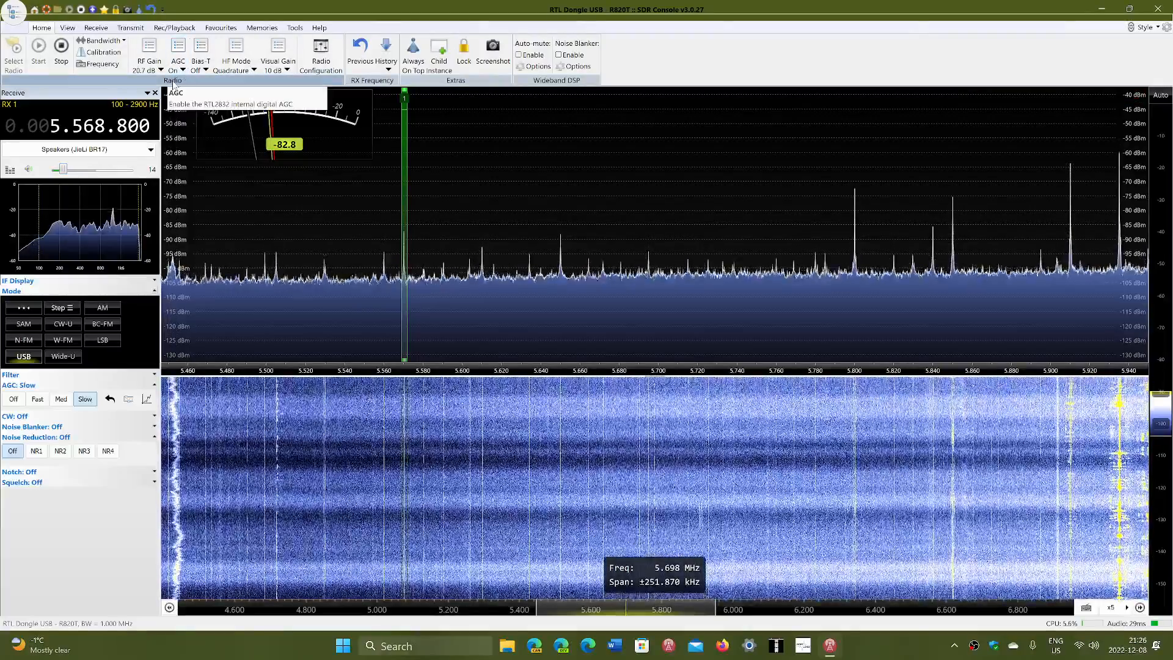
Step: Change the RF gain setting on the Home ribbon
{"action": "left_click", "coordinate": [148, 53]}
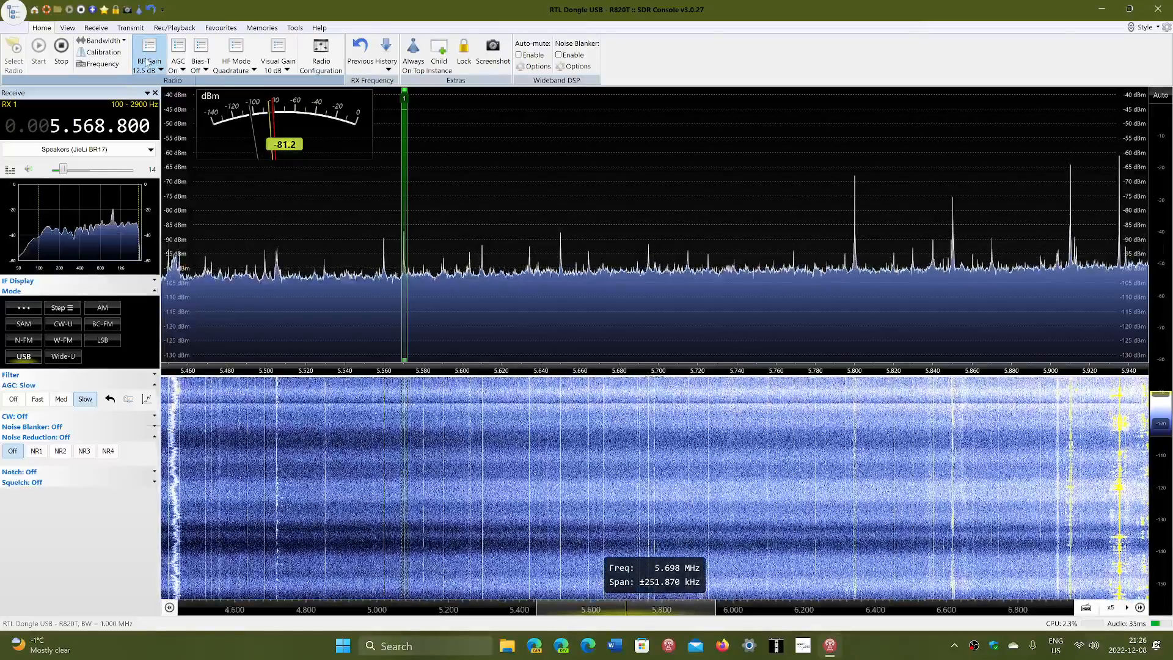
Step: Raise the RF gain from 12.5 dB to 32.8 dB
{"action": "left_click", "coordinate": [148, 54]}
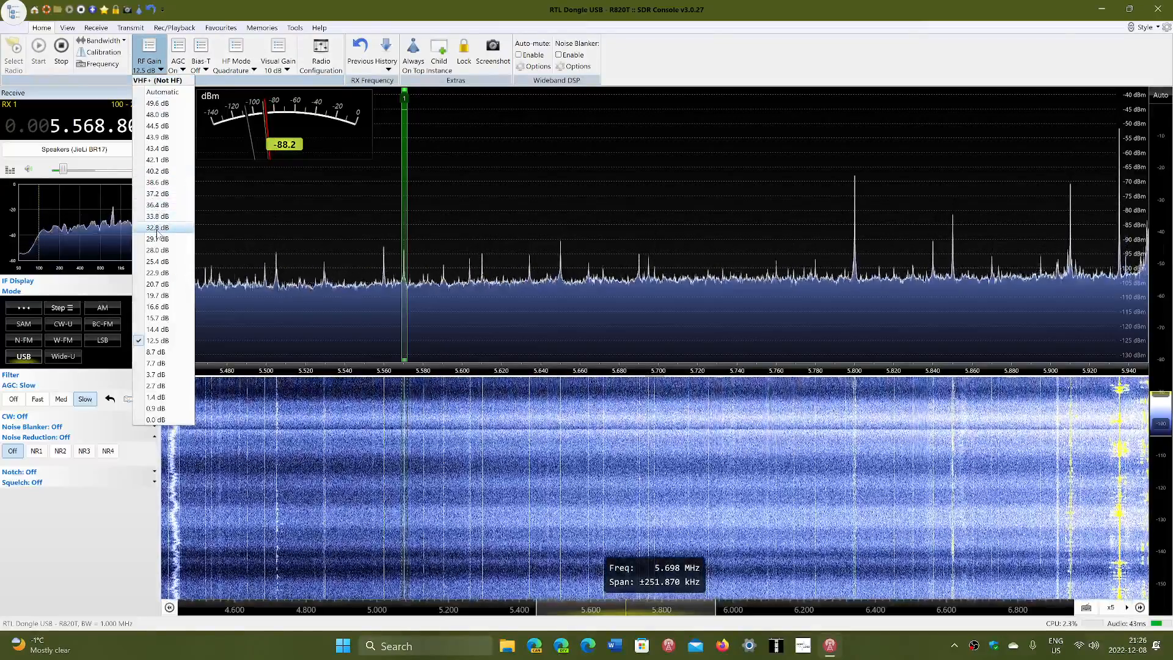
{"action": "left_click", "coordinate": [156, 227]}
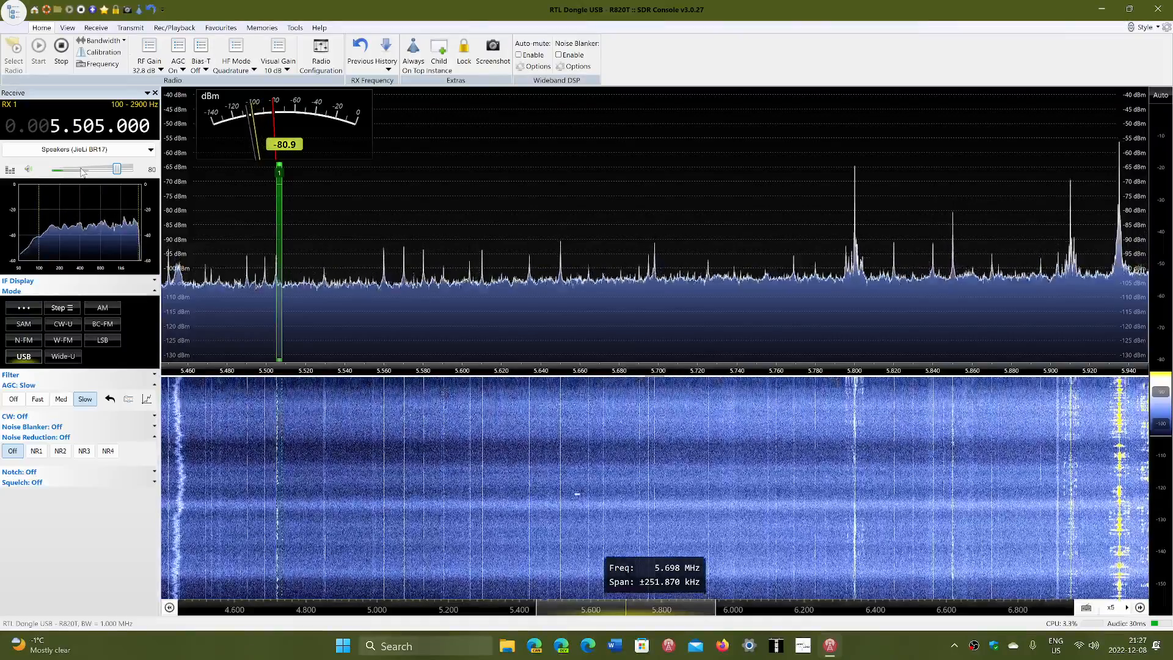
Step: Lower the listening volume from 80 to 34 on 5.505 MHz
{"action": "left_click_drag", "start_coordinate": [113, 169], "coordinate": [80, 169]}
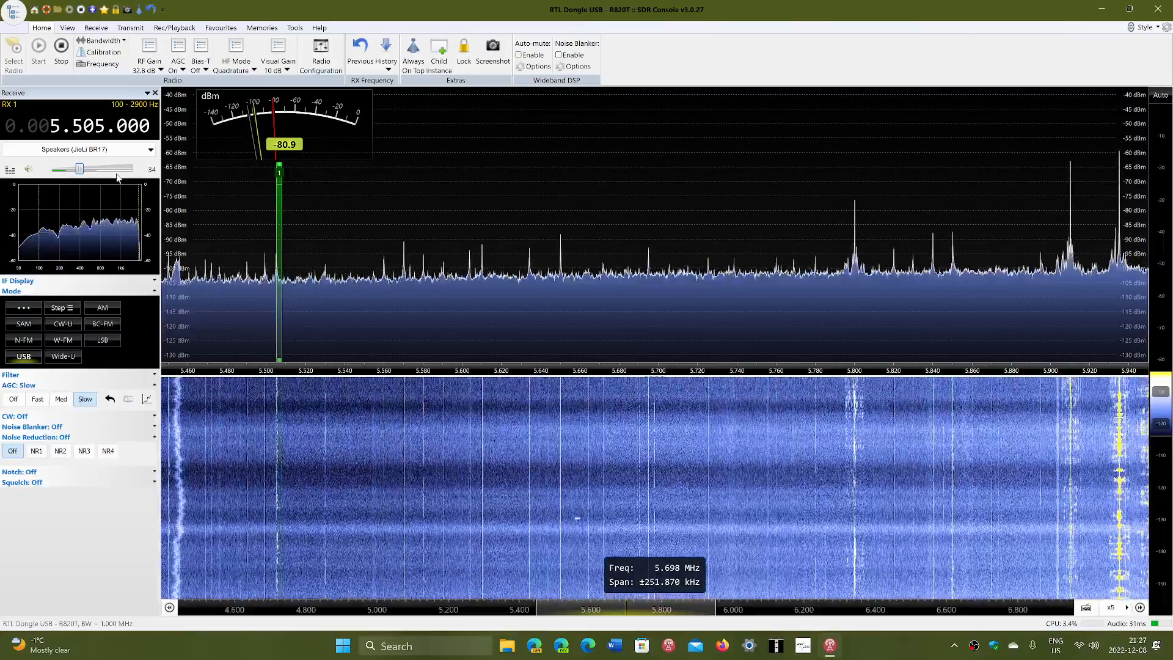